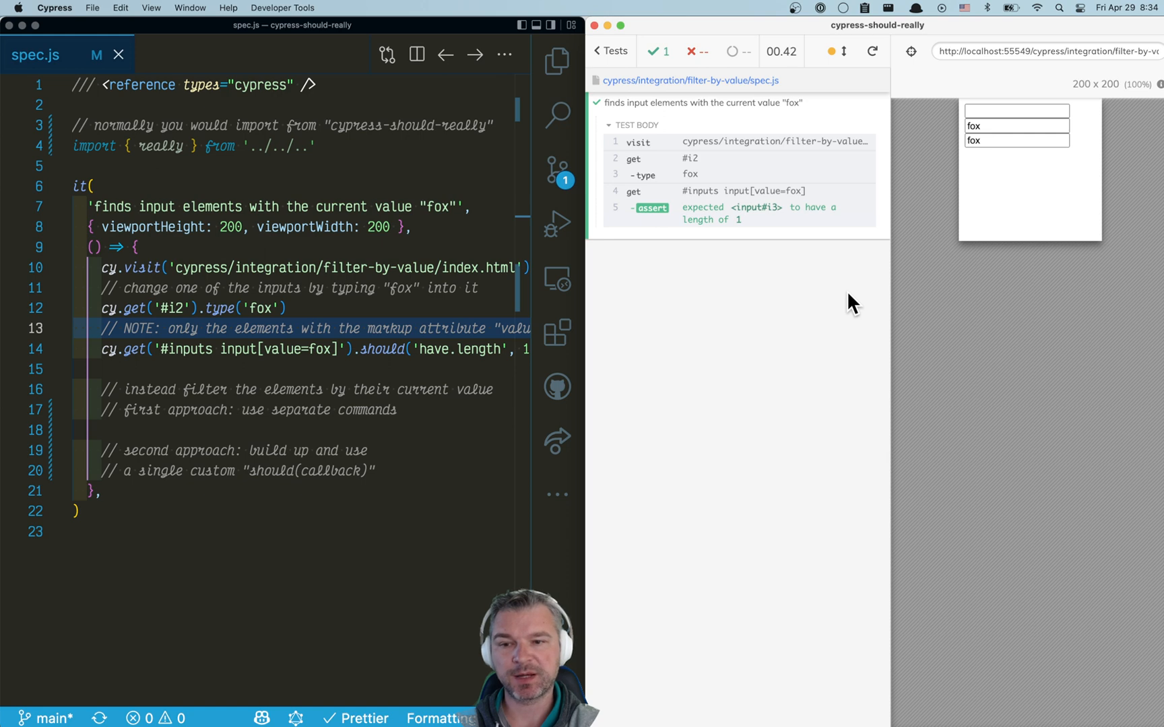
mouse_move(400, 335)
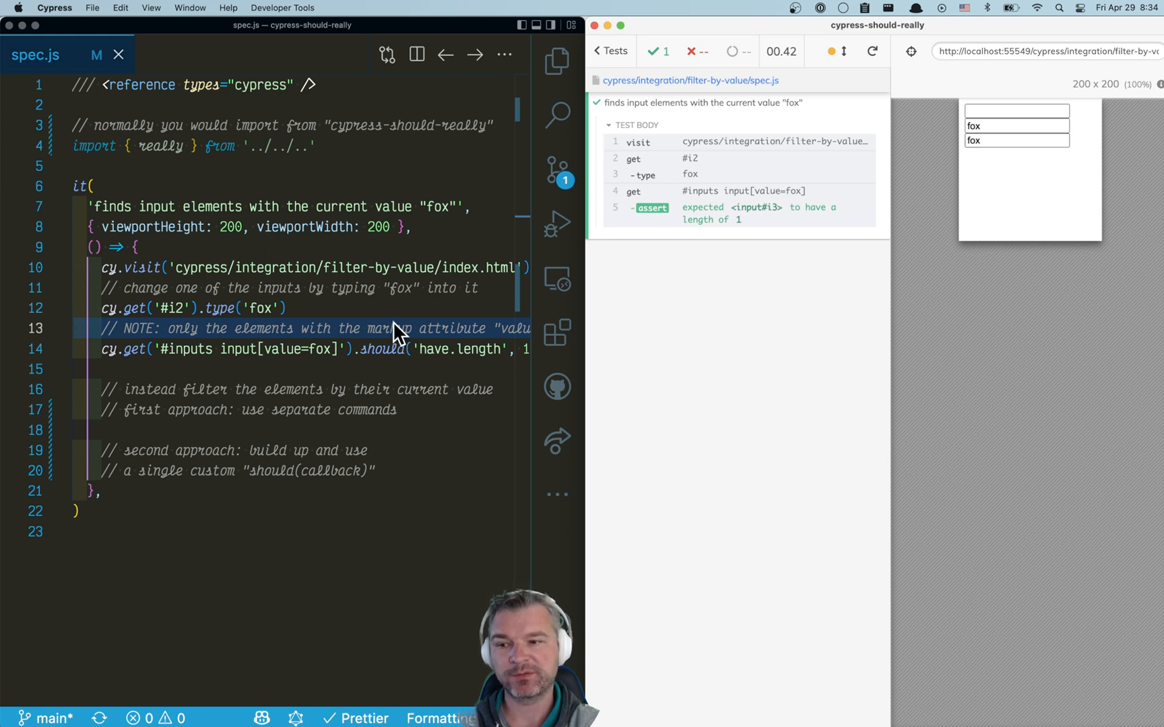
mouse_move(701, 330)
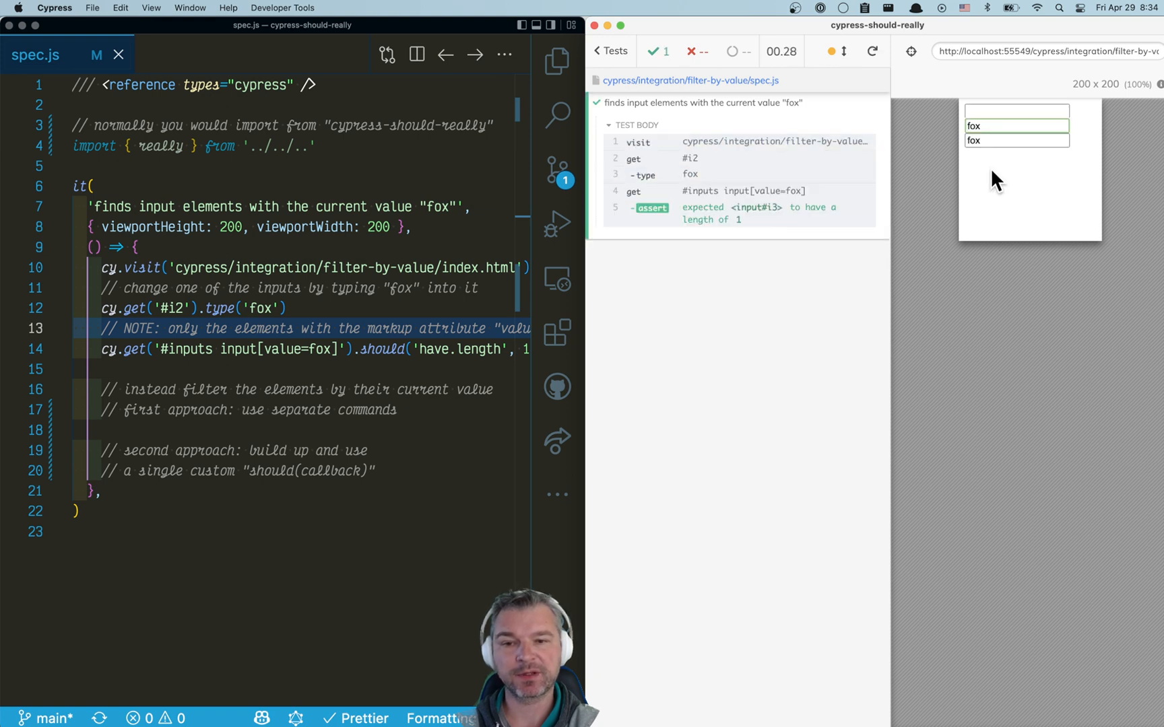
mouse_move(830, 308)
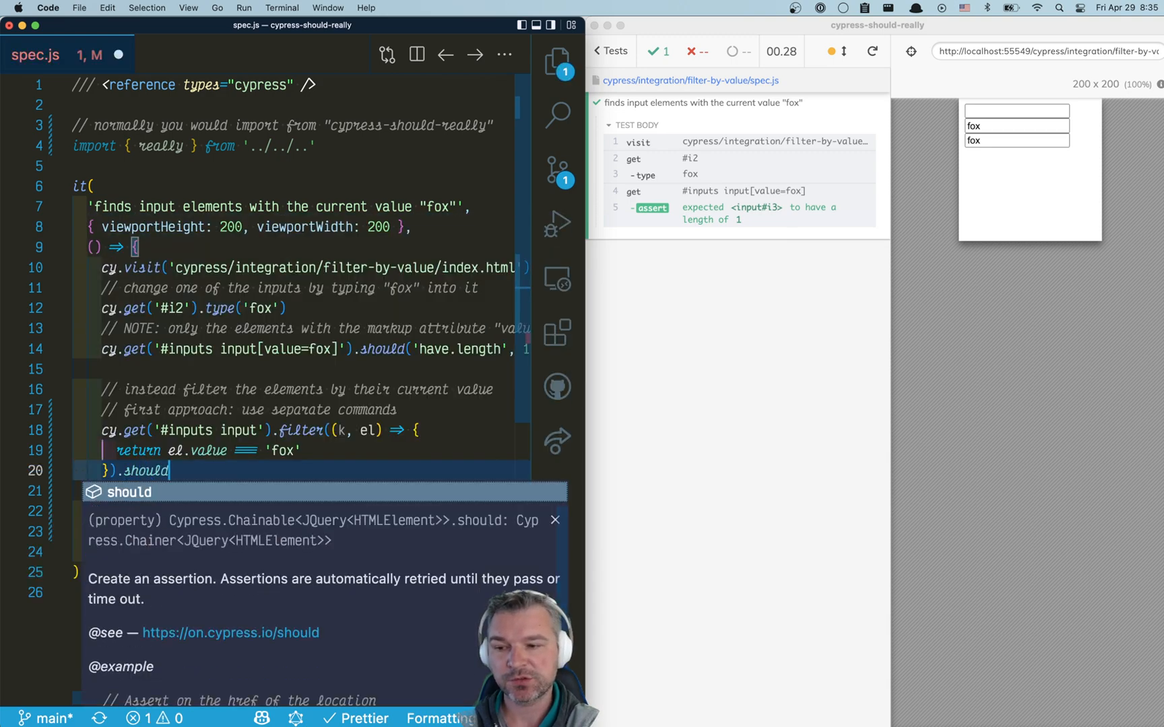
Step: Add a first-approach filter on '#inputs input' by value 'fox' asserting 'have.length' 2
text(('ha')
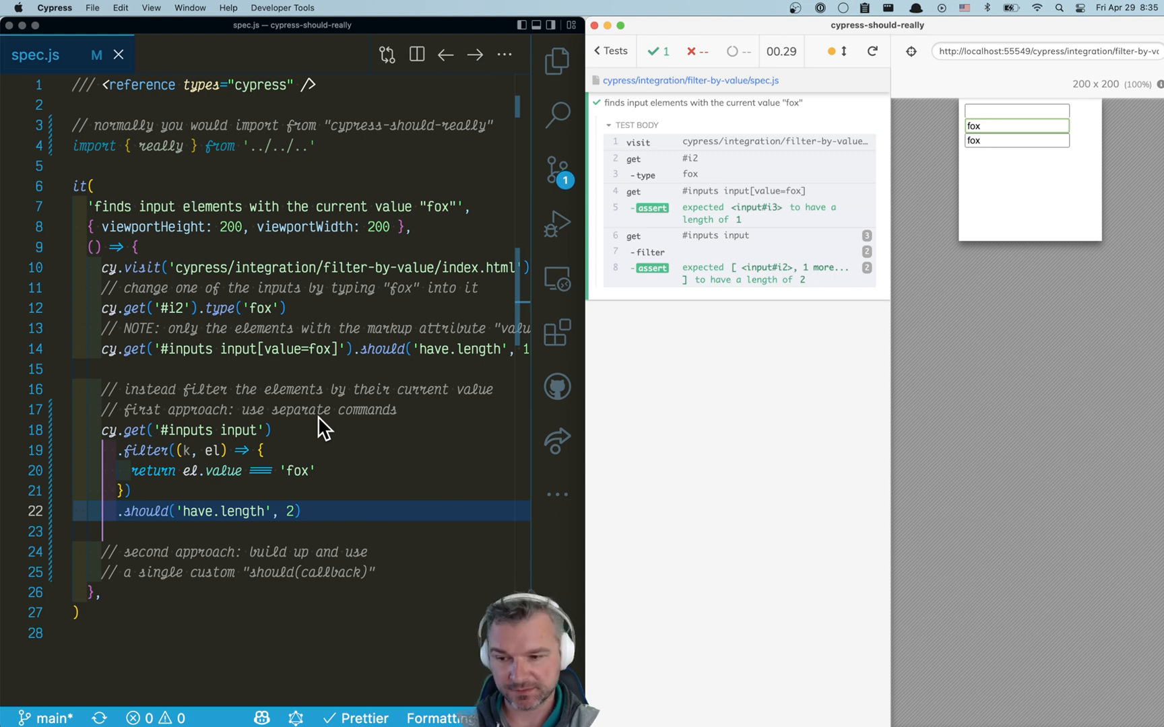
click(274, 429)
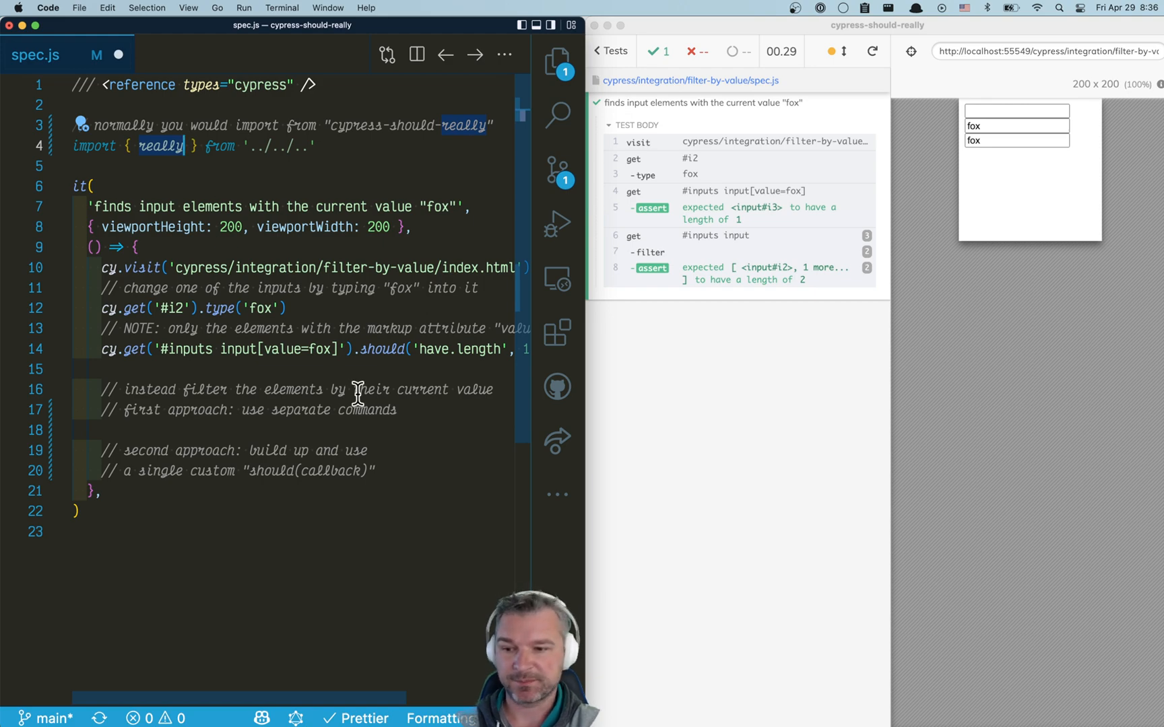
Step: Write cy.get('#inputs input').should(really(...)) with an inputs callback and 'have.length' 2
text(cy.get('#inputs input)
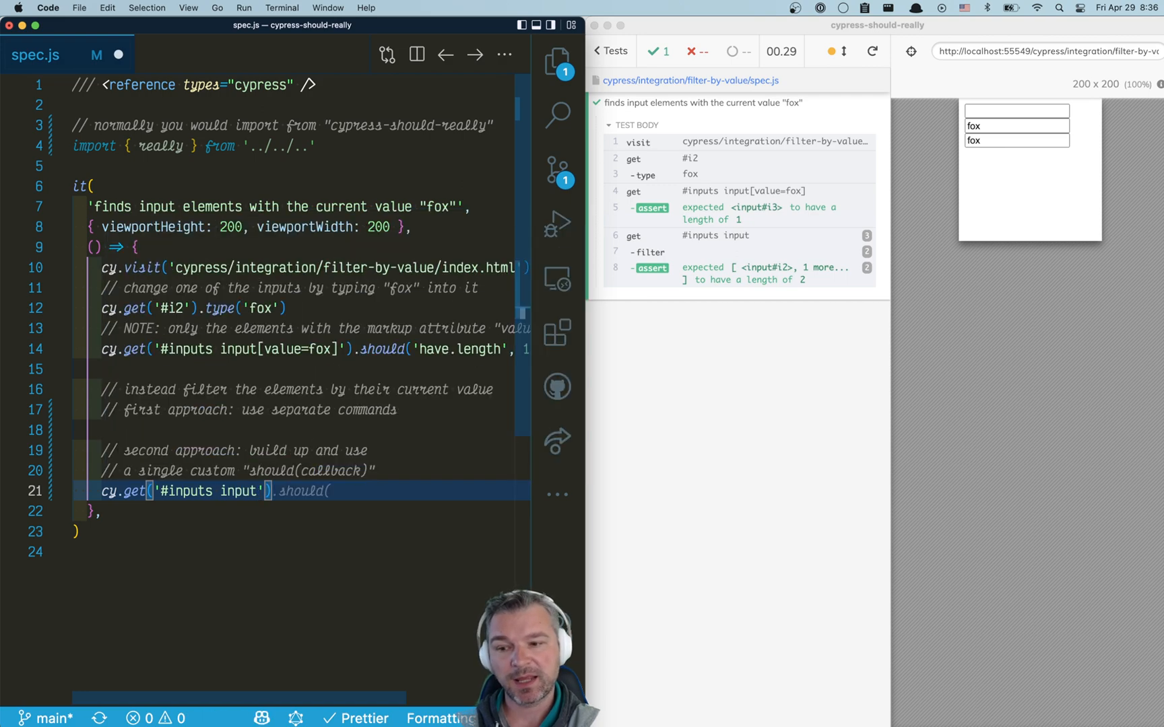
text())
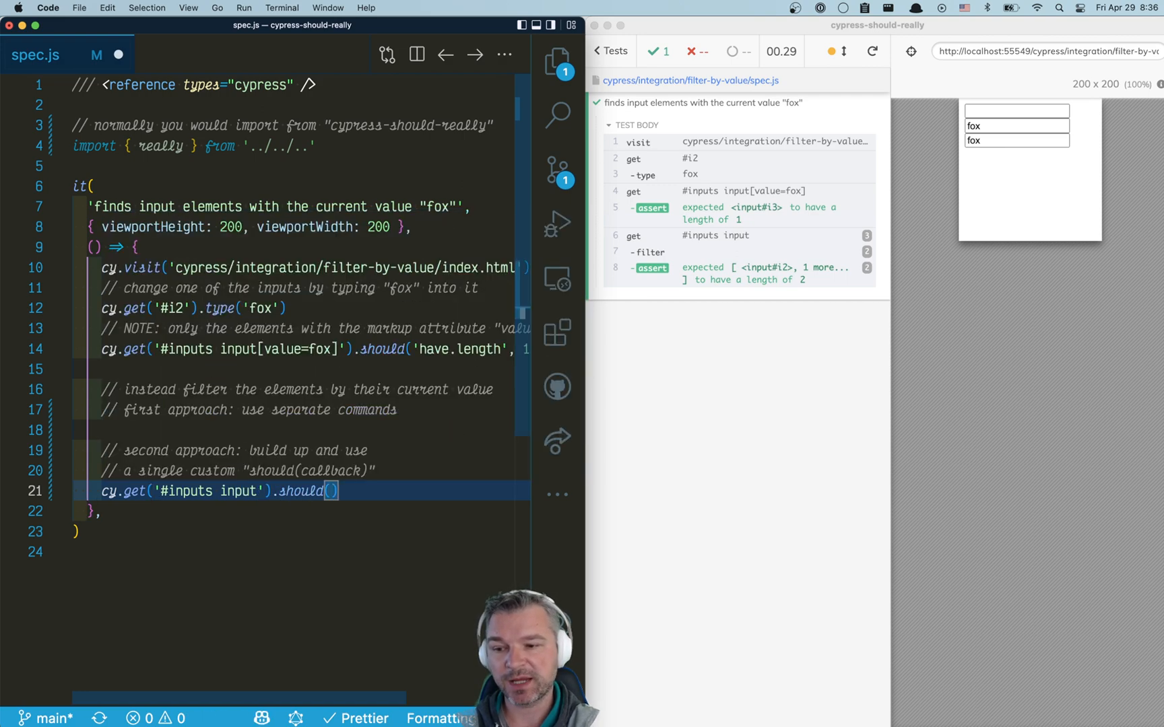
text(really()
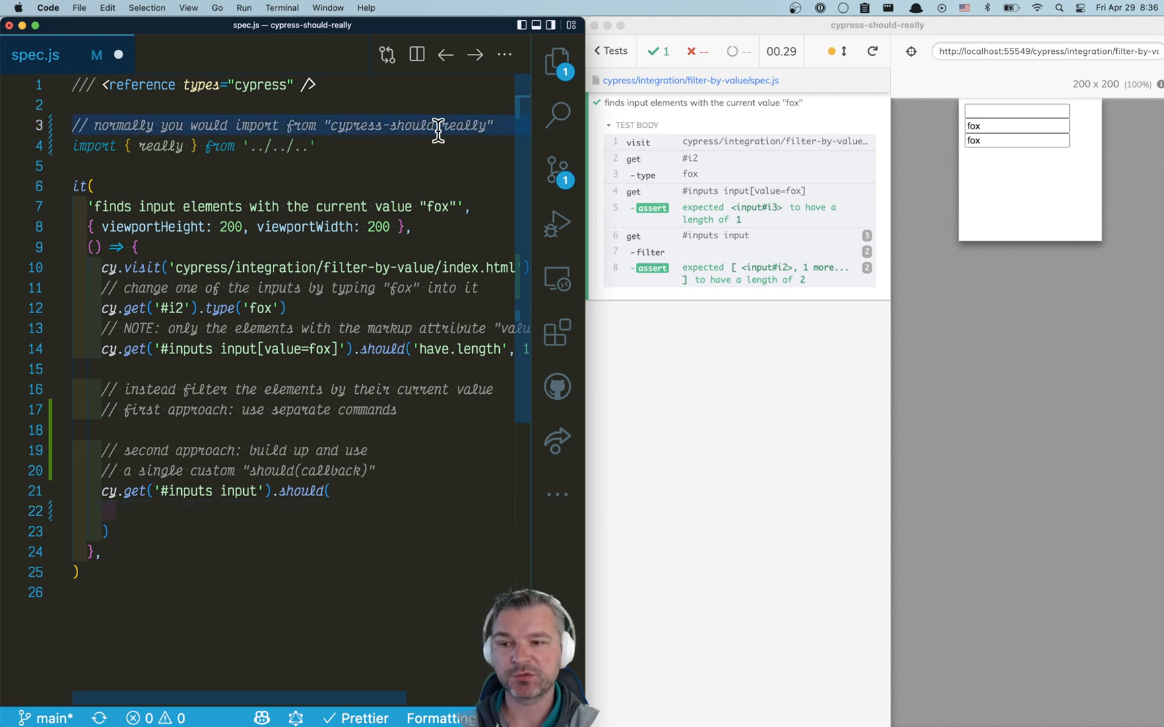
text(really()
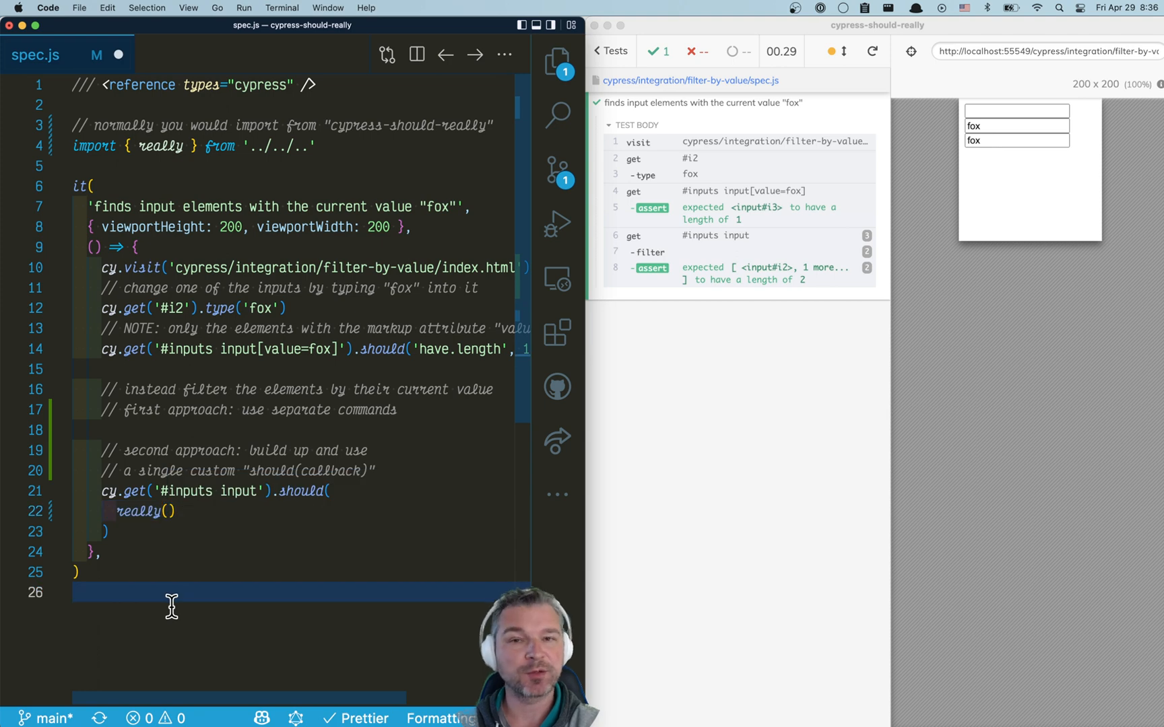
text((inputs) => {)
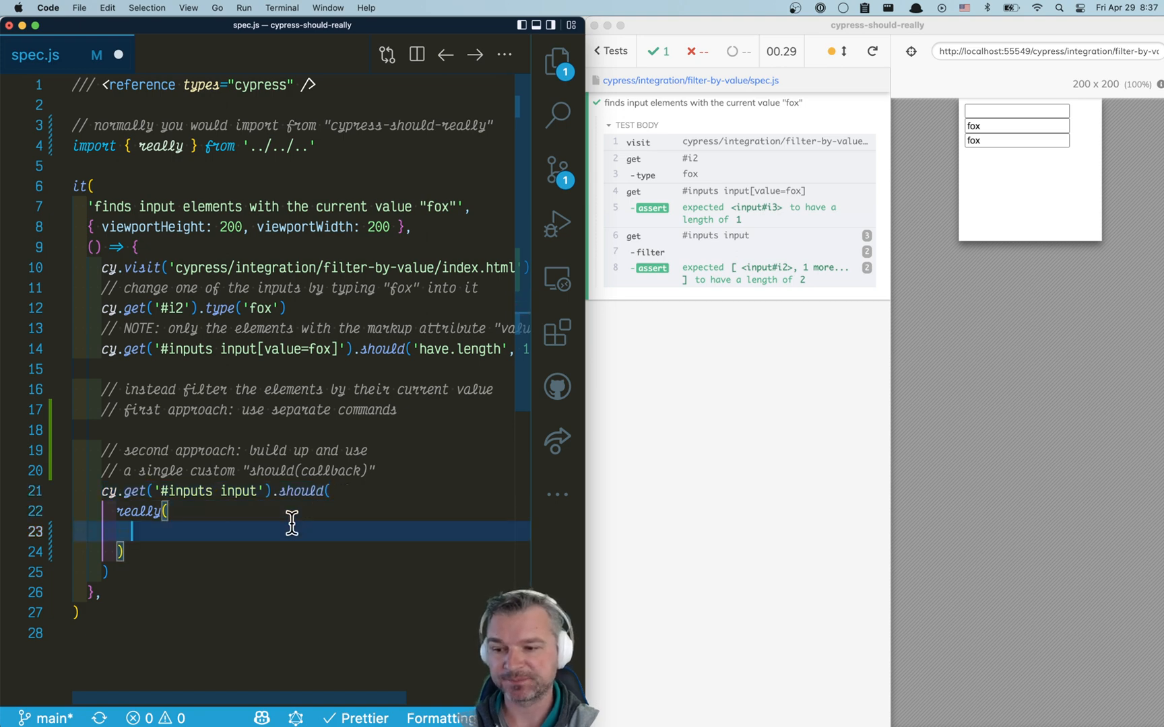
text('have.length', 2)
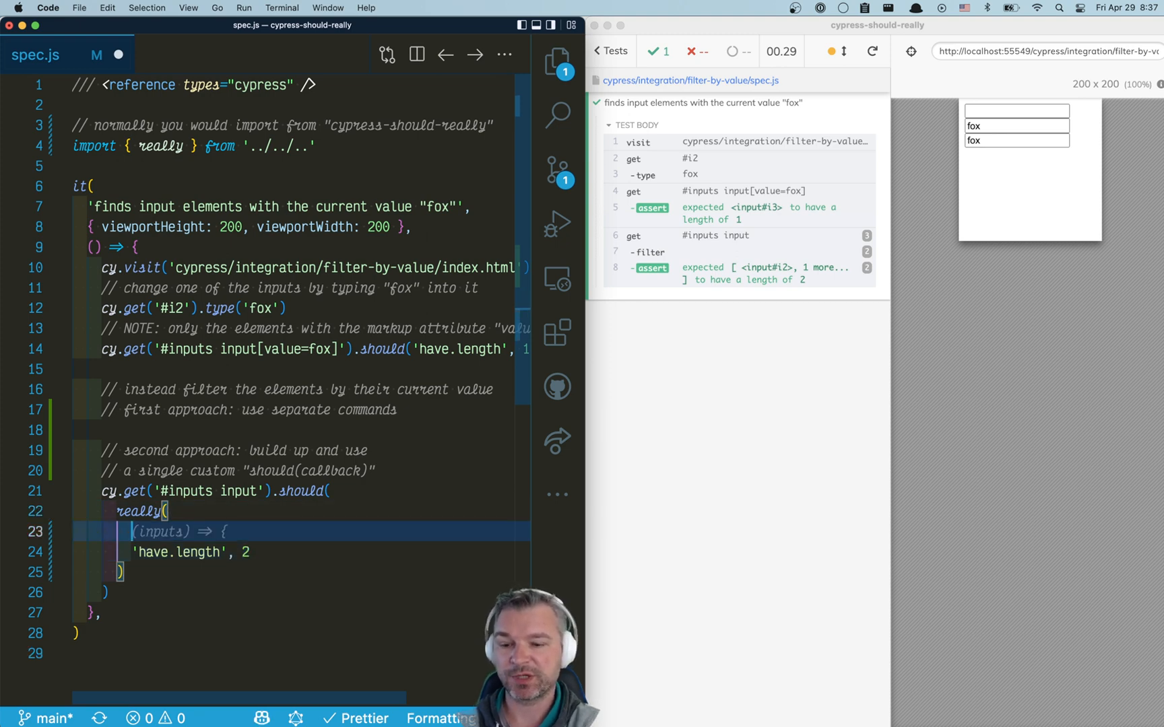
click(260, 429)
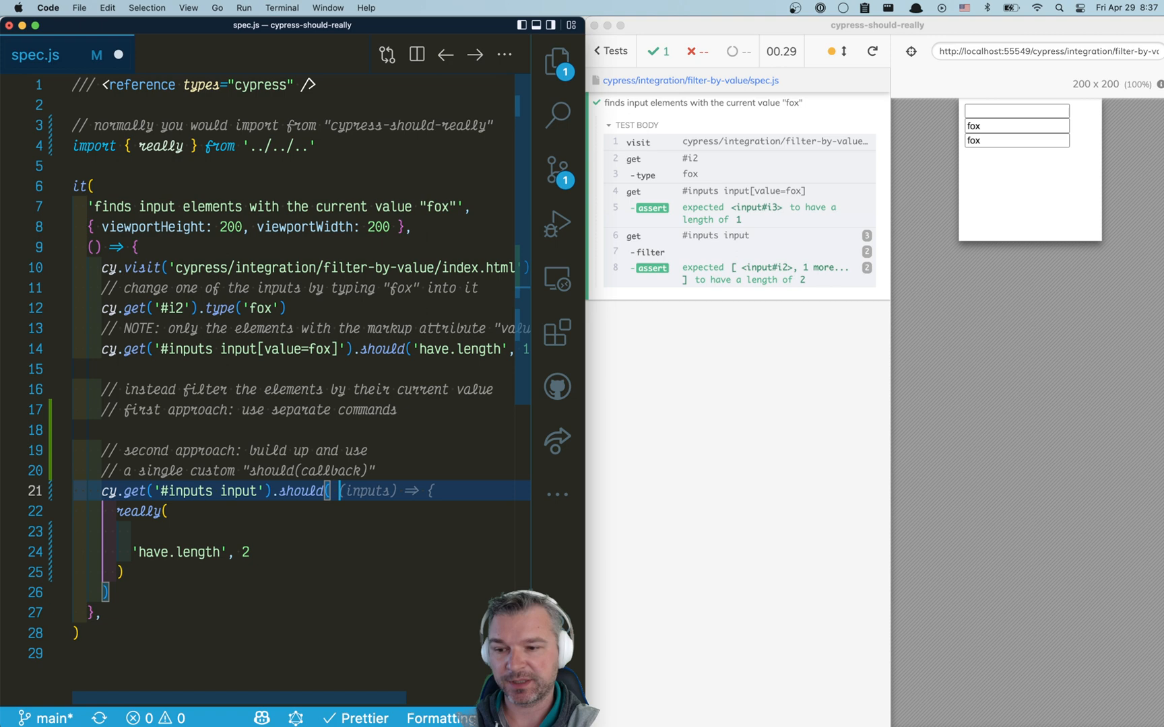
Step: Add map(its('value')) as really()'s first argument with a jquery comment, heading to the import line
text(// [jquery])
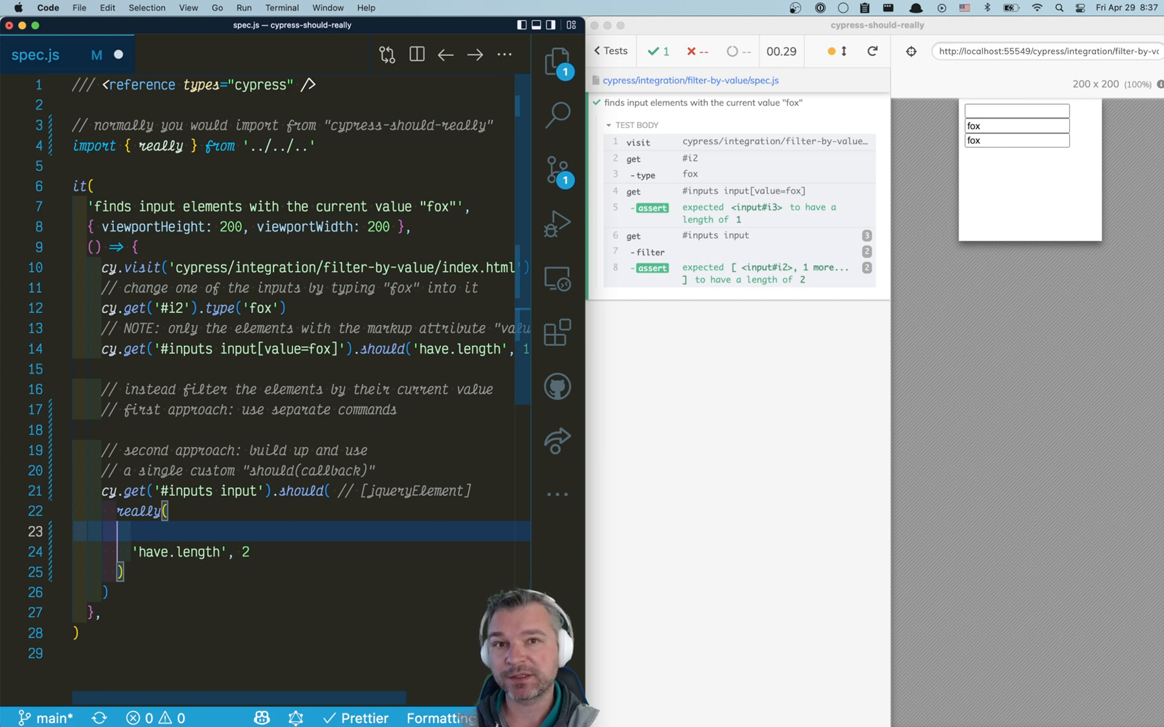
text(map())
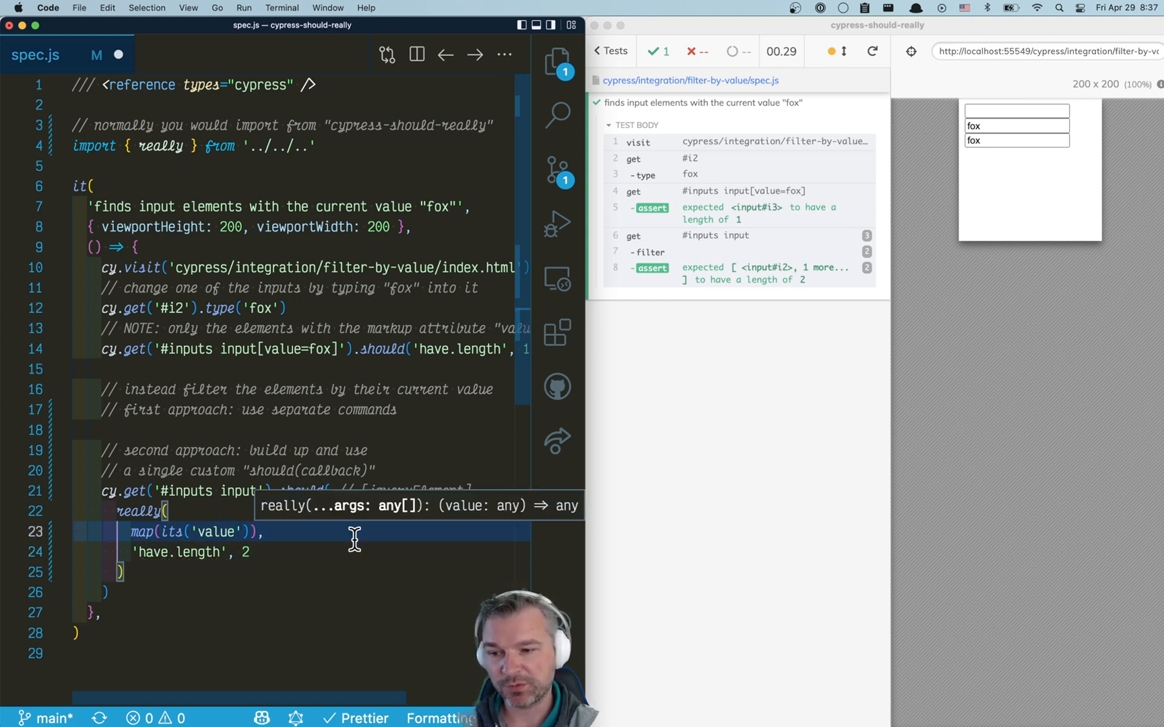
click(230, 145)
text(, map, its)
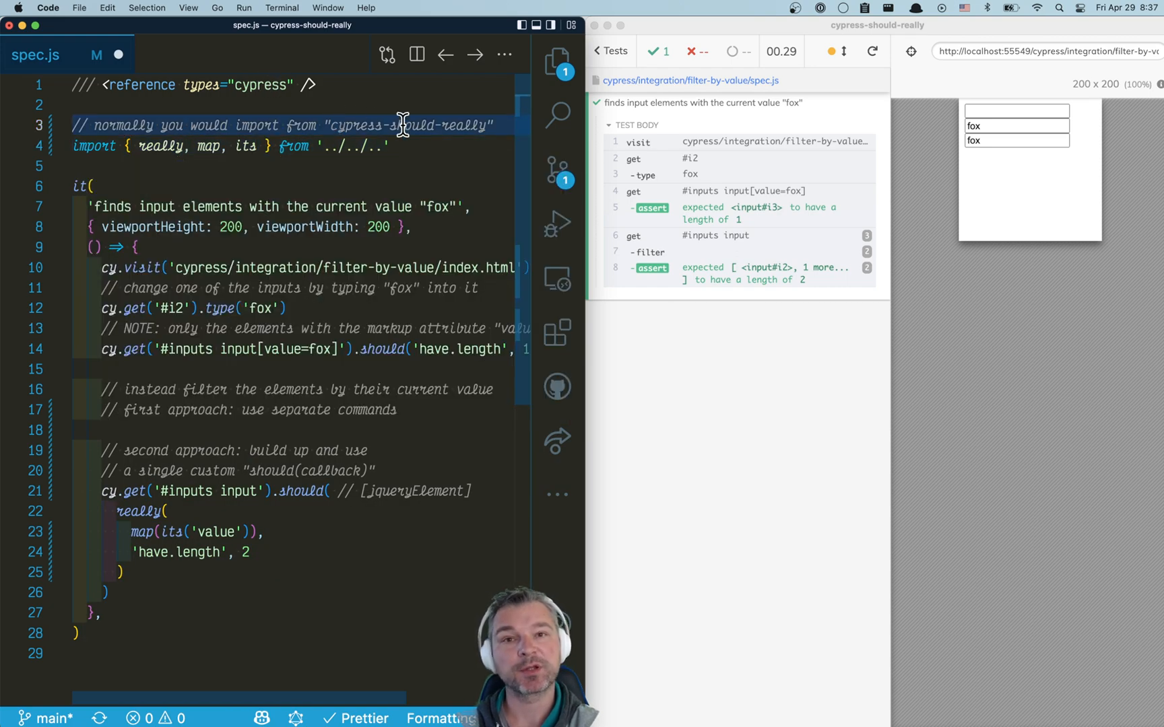
Step: Insert filter(isEqual('fox')) after the value map and import filter
click(275, 532)
text( // [string)
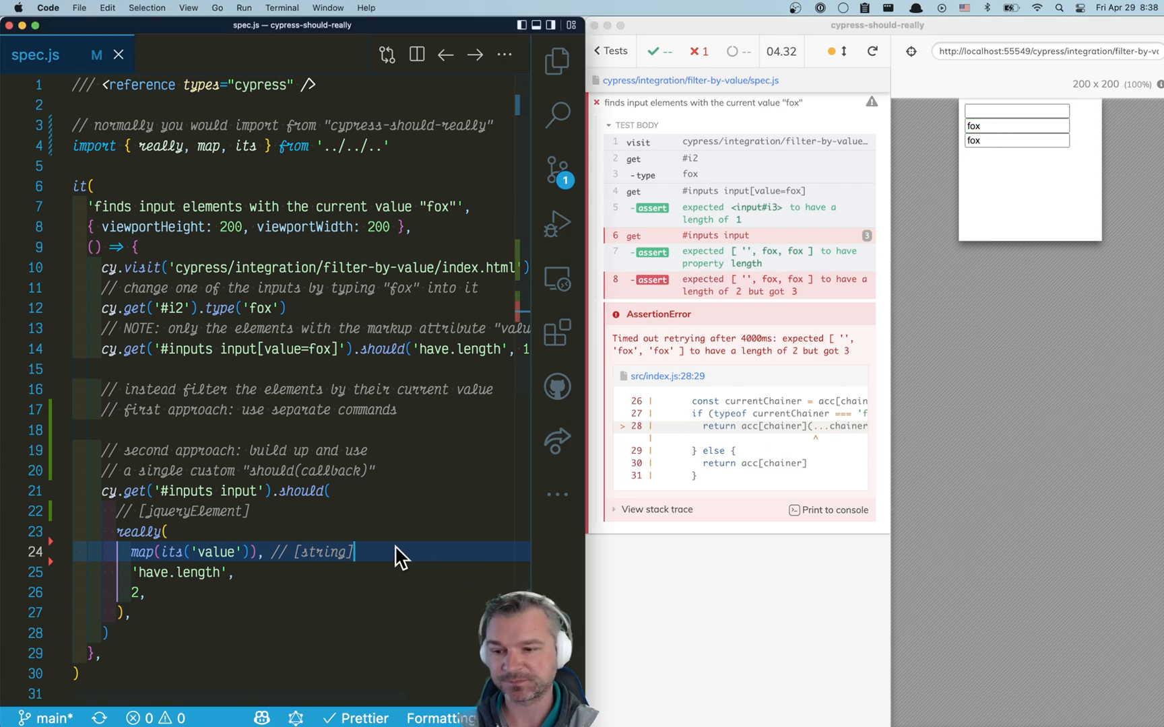
text(filter())
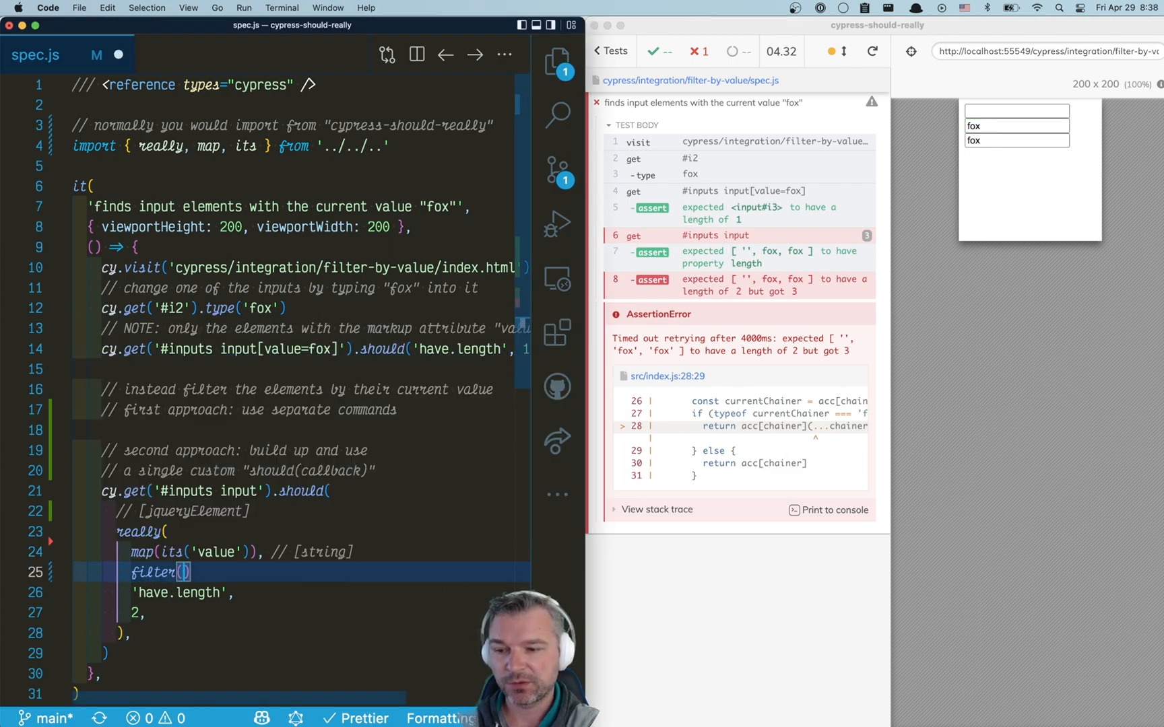
text(filter)
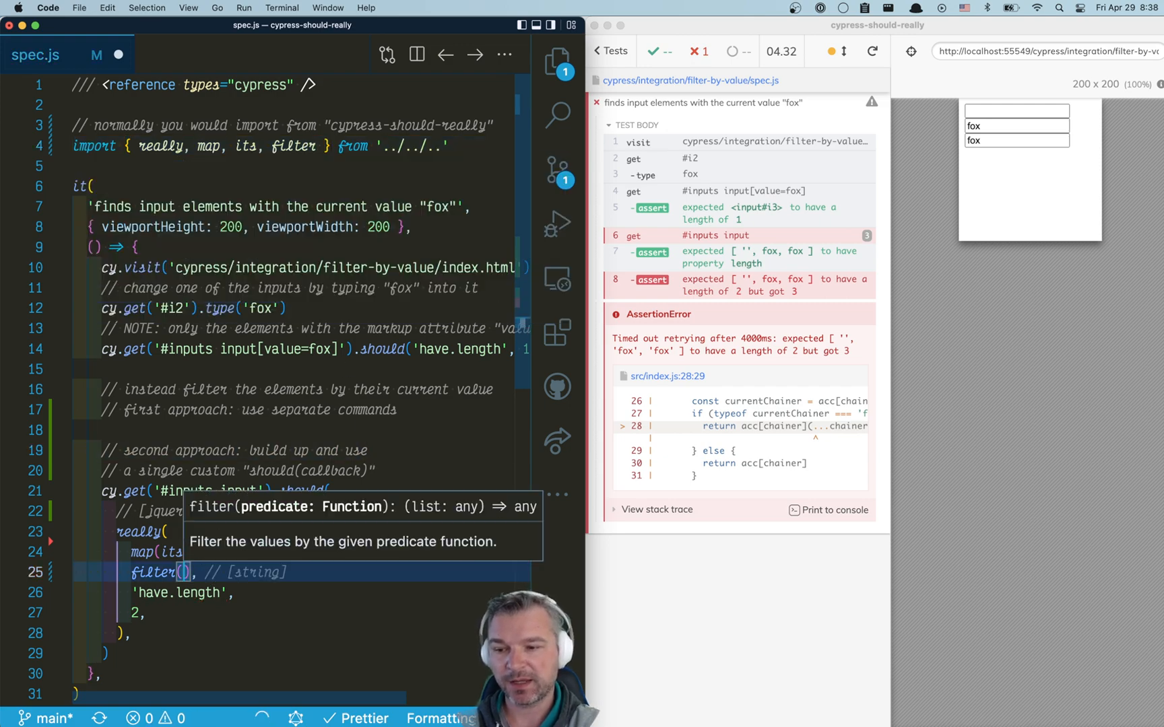
text(isEqual()
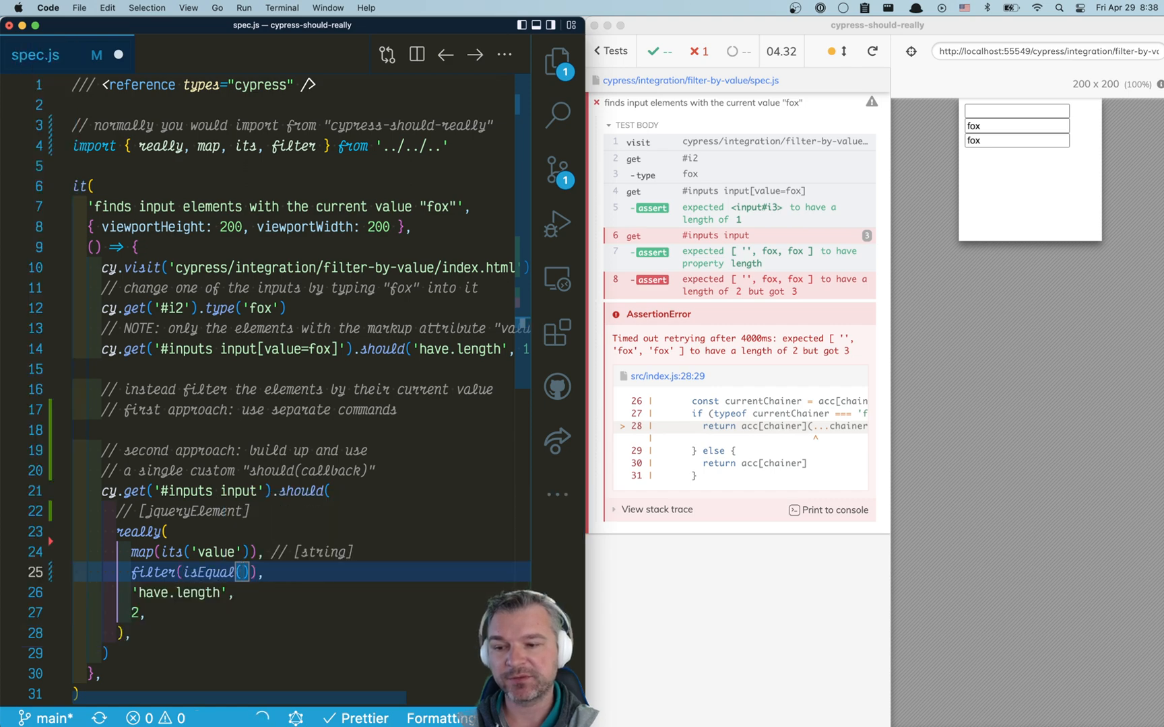
text('fox')
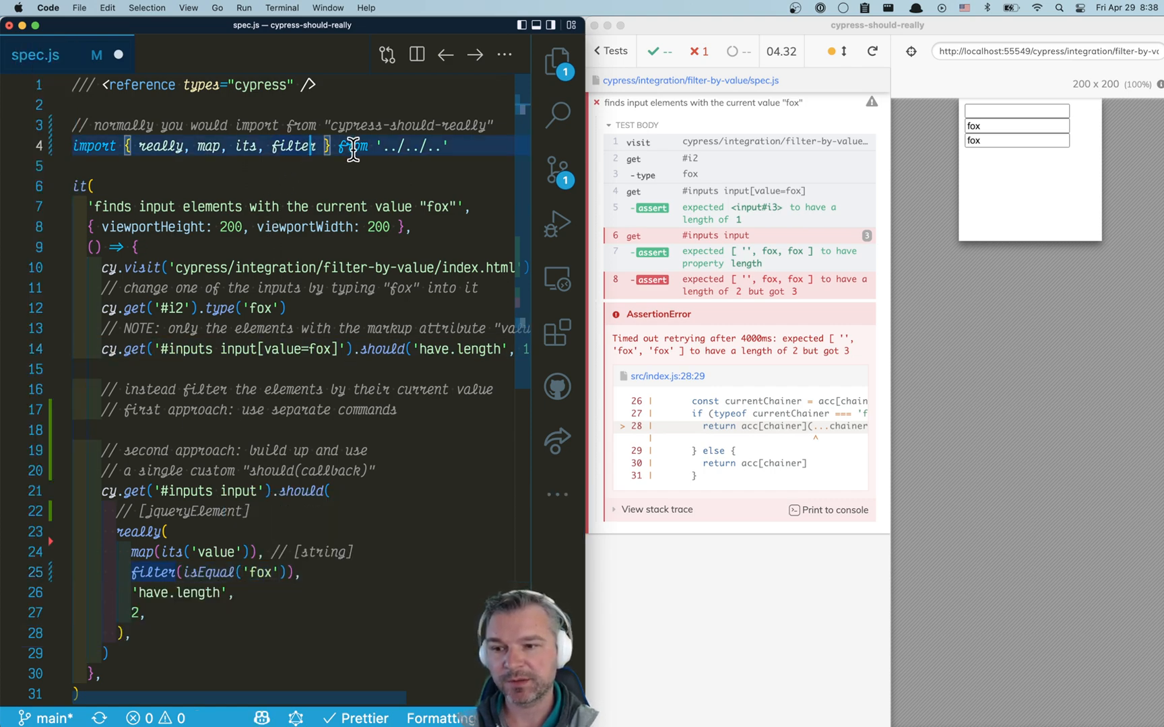
Step: Import isEqual so the test passes, then highlight the whole really pipeline
text(isEqual)
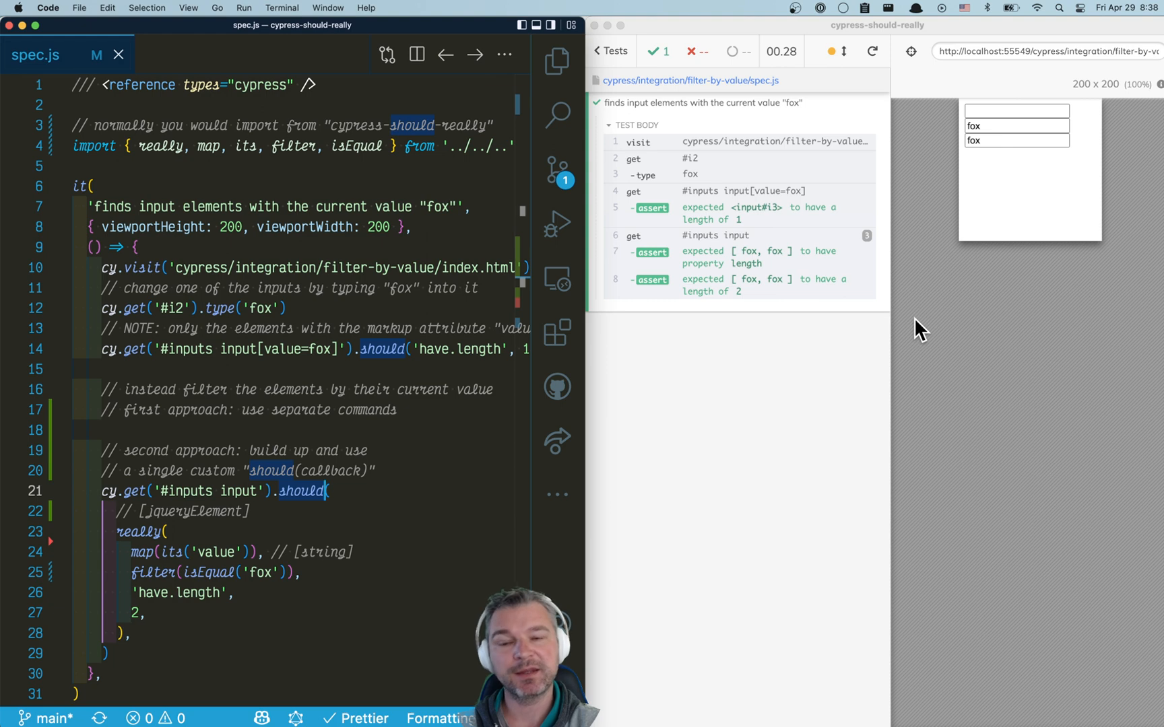
mouse_move(624, 306)
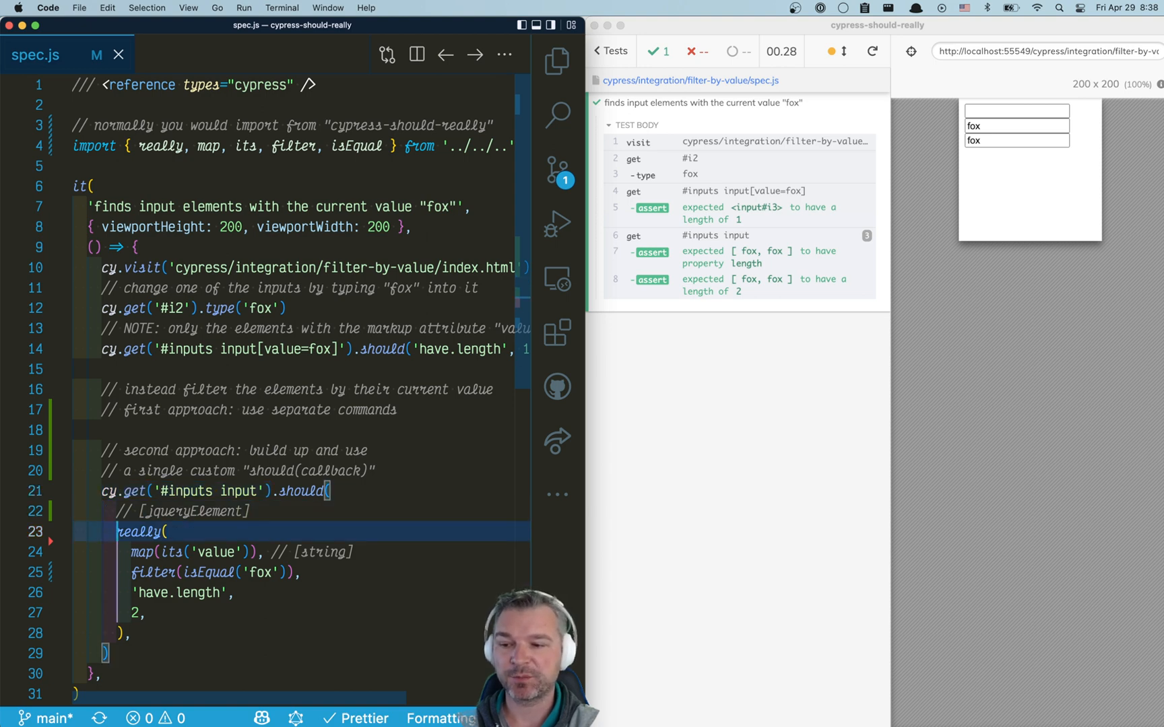
drag(115, 531, 132, 632)
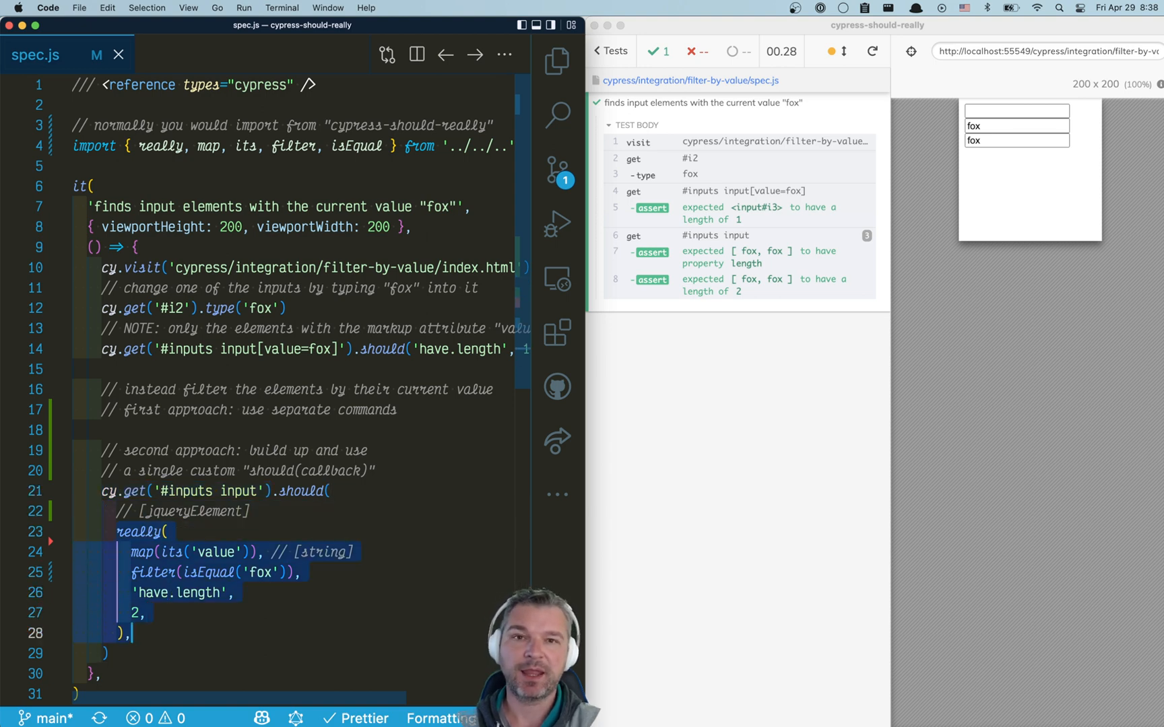